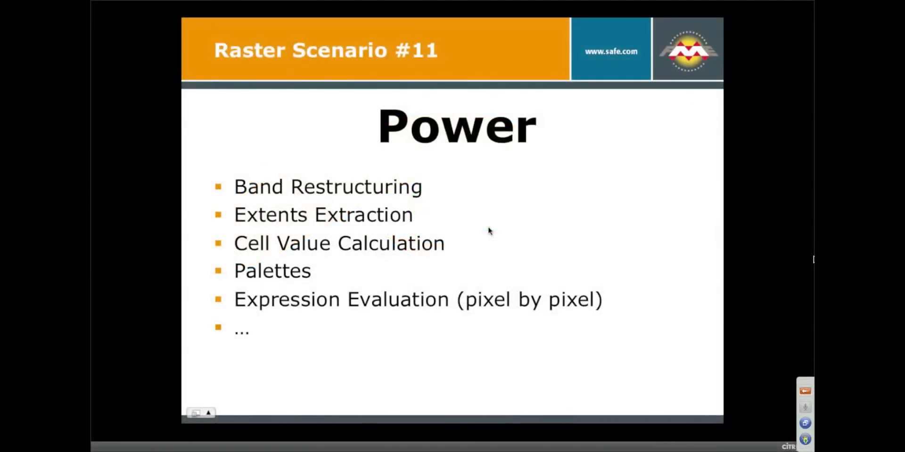
mouse_move(538, 246)
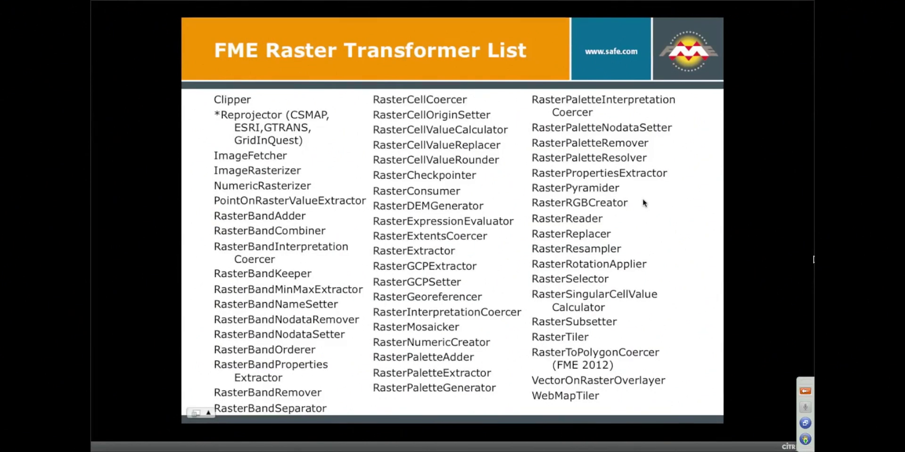
mouse_move(586, 336)
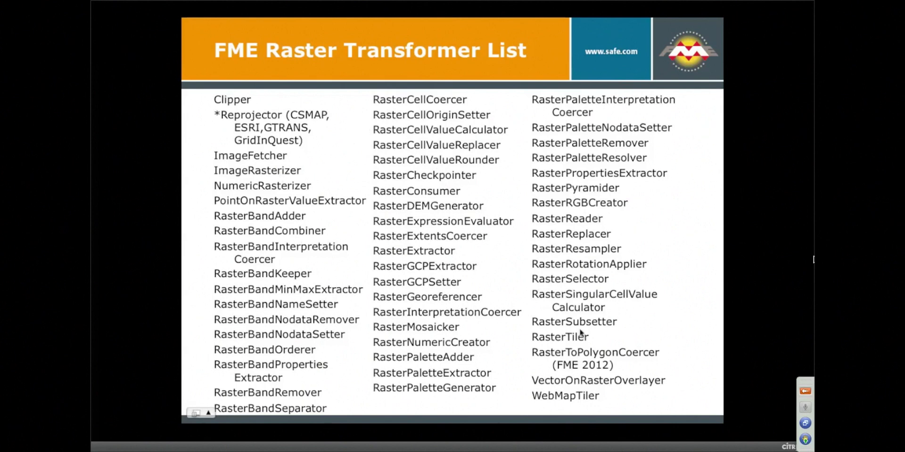
mouse_move(668, 259)
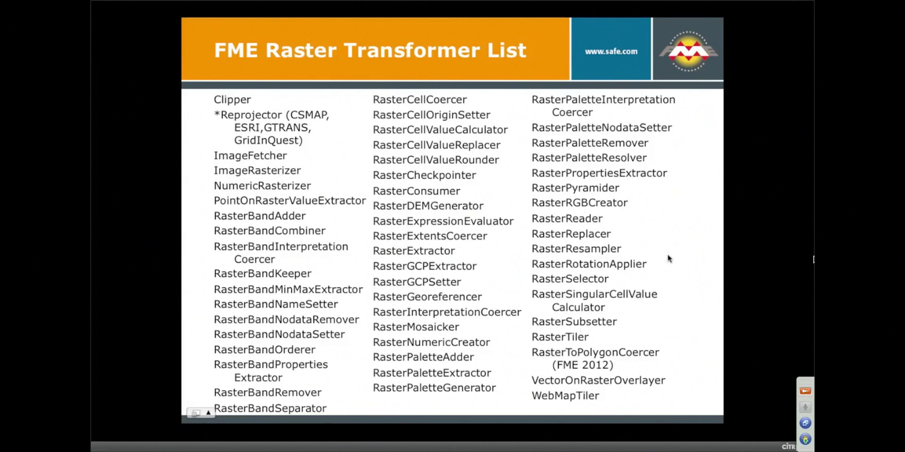
mouse_move(644, 256)
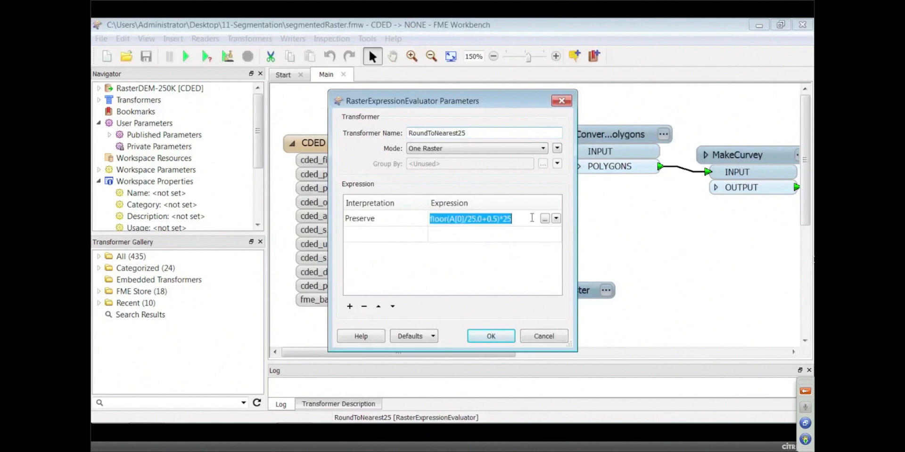
left_click(545, 218)
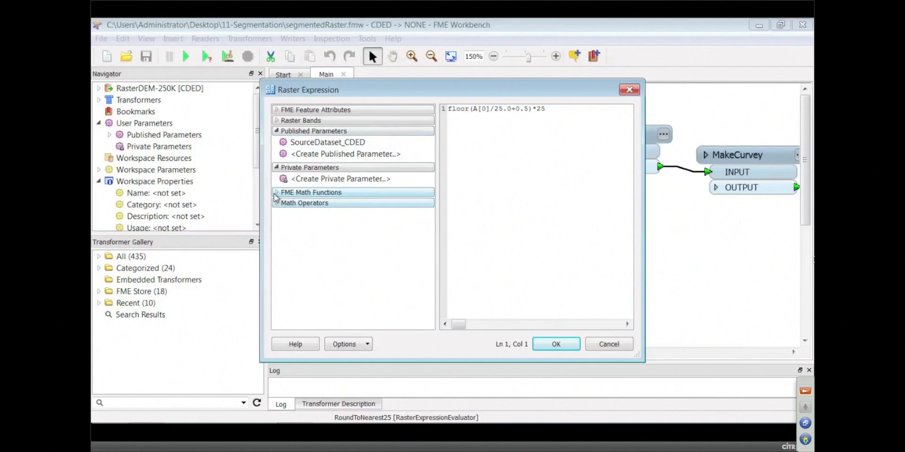
left_click(304, 203)
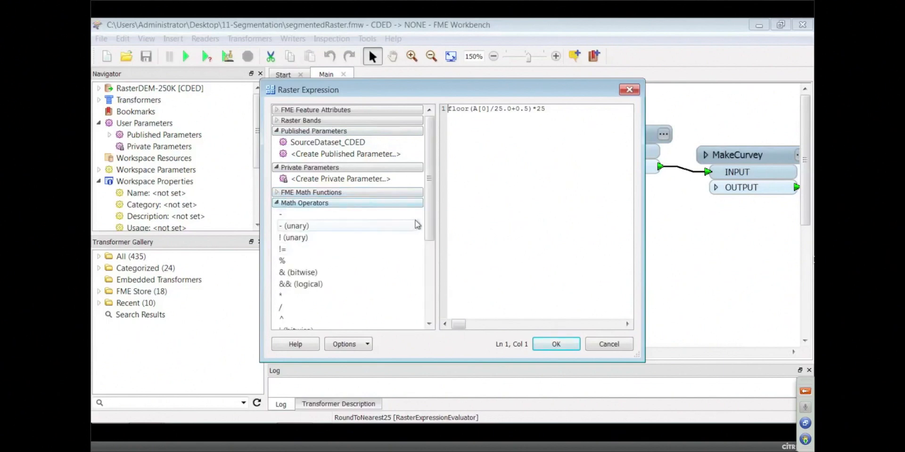
scroll("down", 3)
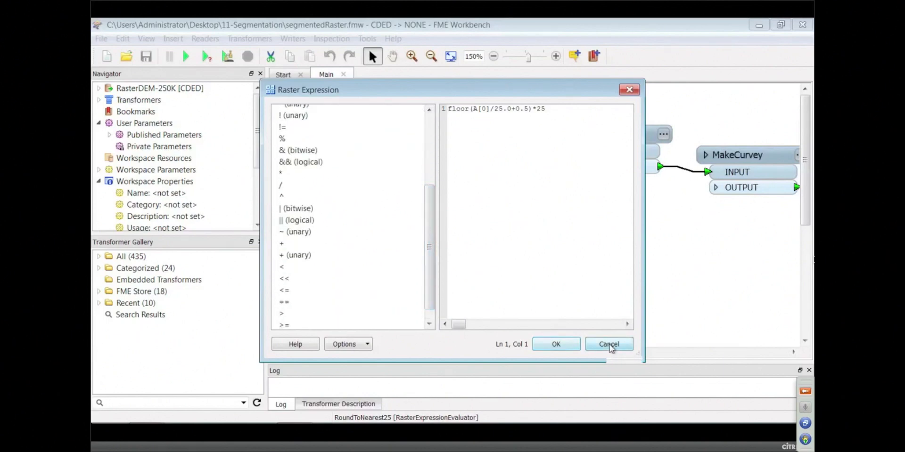
left_click(609, 344)
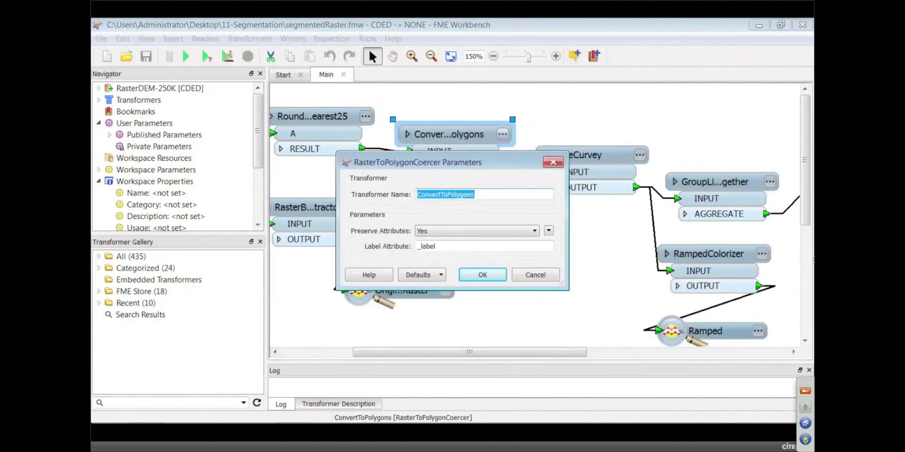
Confirm the RasterToPolygonCoercer settings, review MakeCurvey, and run the elevation-polygon workspace.
left_click(482, 275)
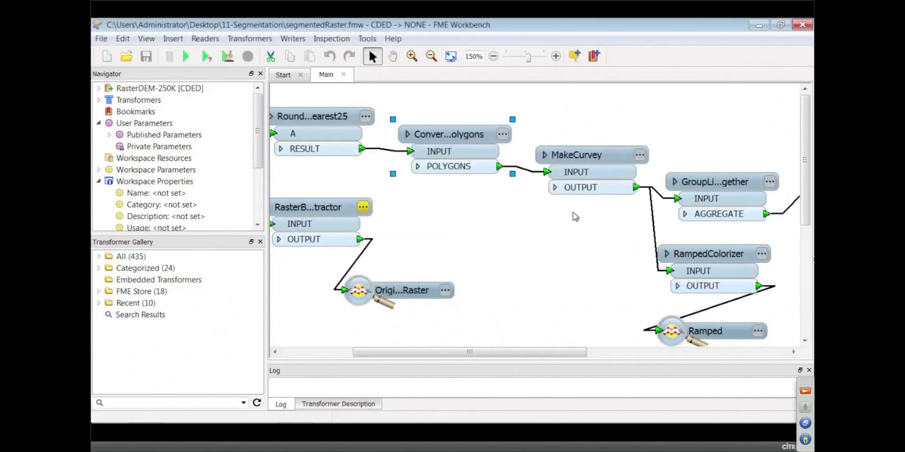
double_click(584, 155)
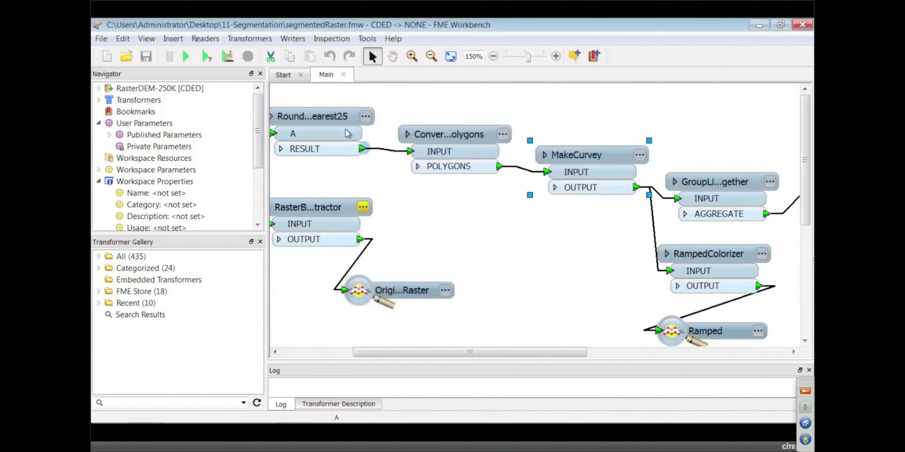
left_click(185, 56)
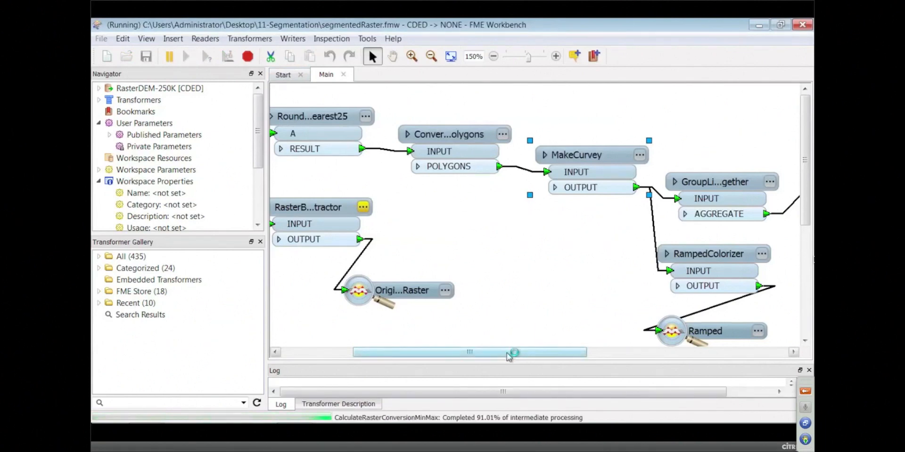
left_click_drag(514, 352, 638, 352)
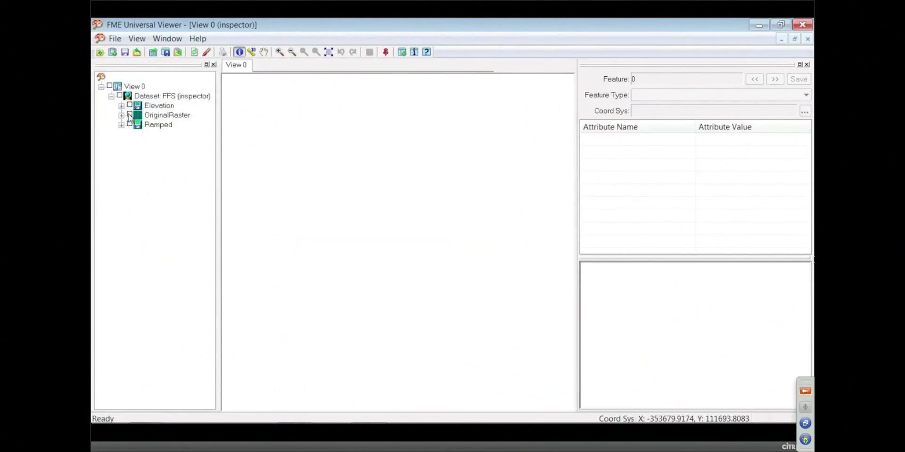
Show the Elevation layer and query the zone labelled 225 to view its attributes.
left_click(125, 77)
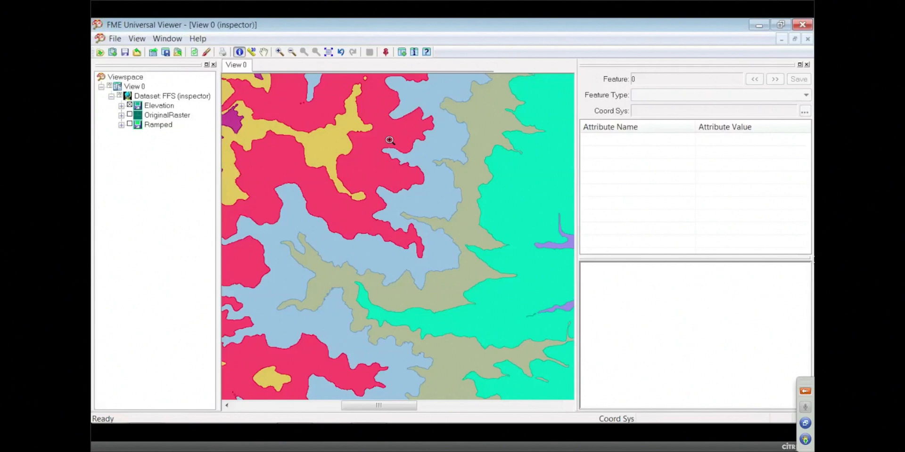
mouse_move(433, 161)
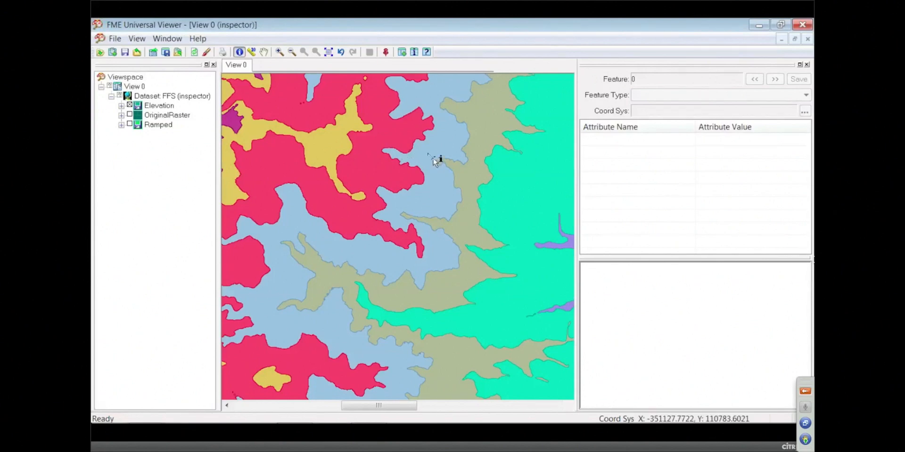
left_click(426, 154)
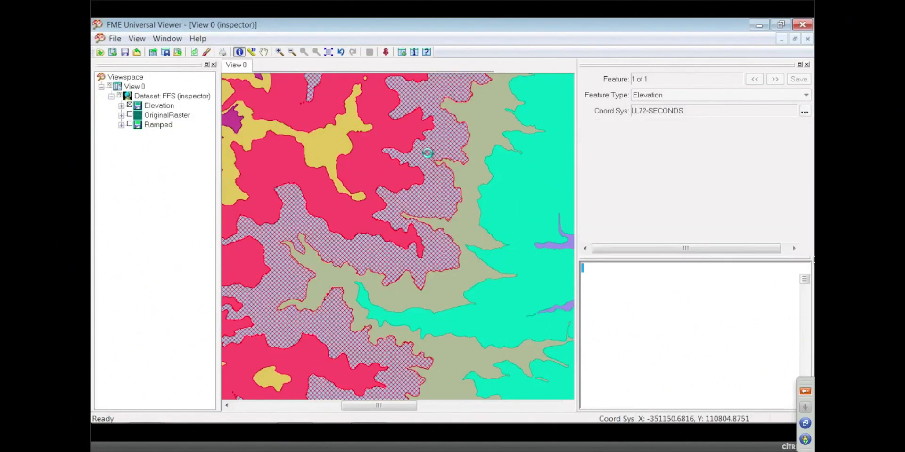
left_click(428, 154)
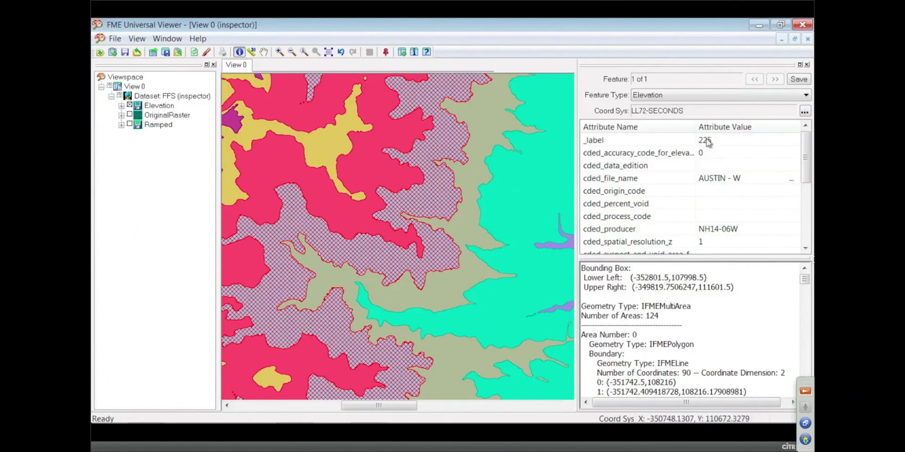
mouse_move(375, 150)
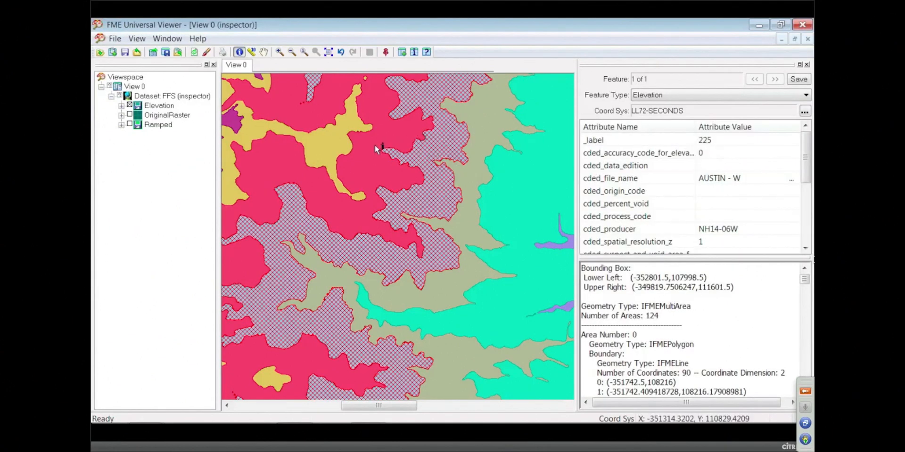